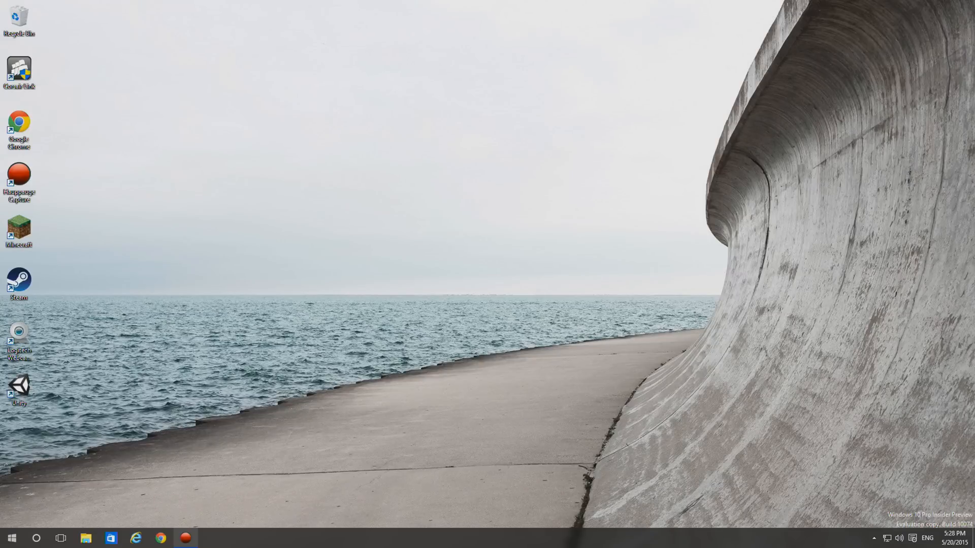
{"action": "mouse_move", "coordinate": [904, 183]}
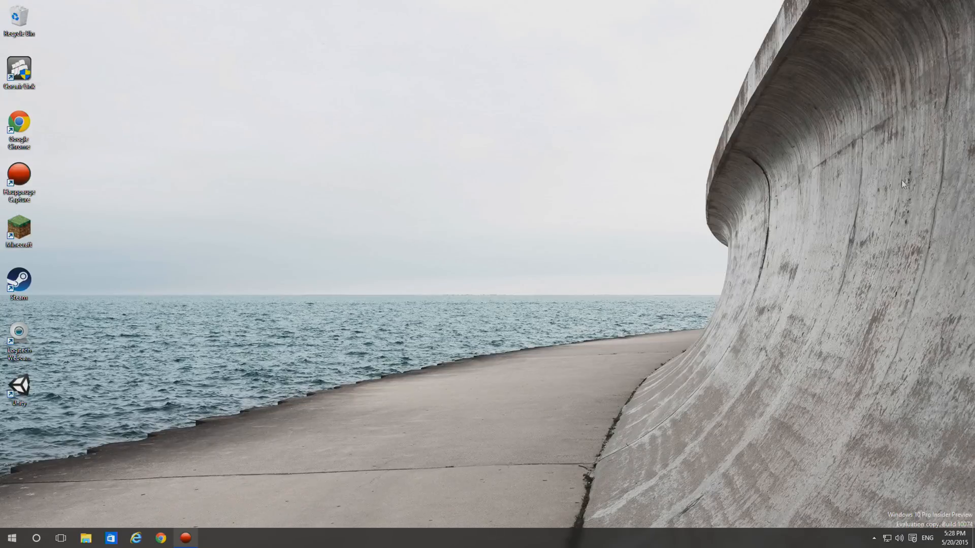
{"action": "mouse_move", "coordinate": [689, 258]}
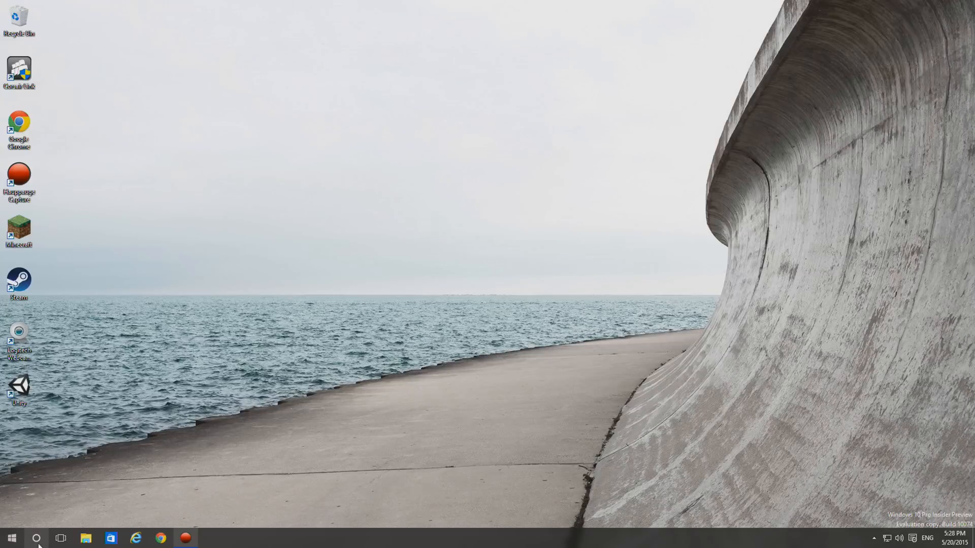
{"action": "mouse_move", "coordinate": [37, 538]}
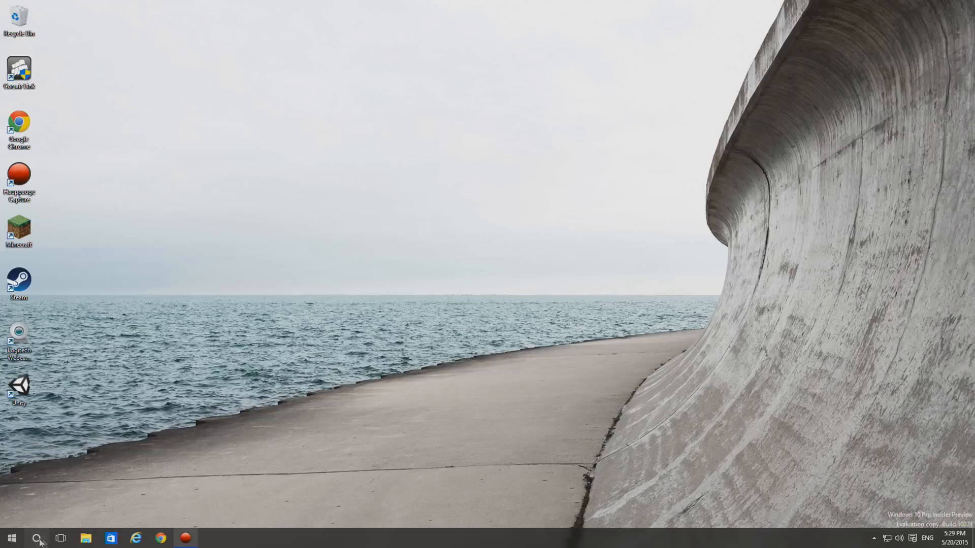
{"action": "mouse_move", "coordinate": [36, 539]}
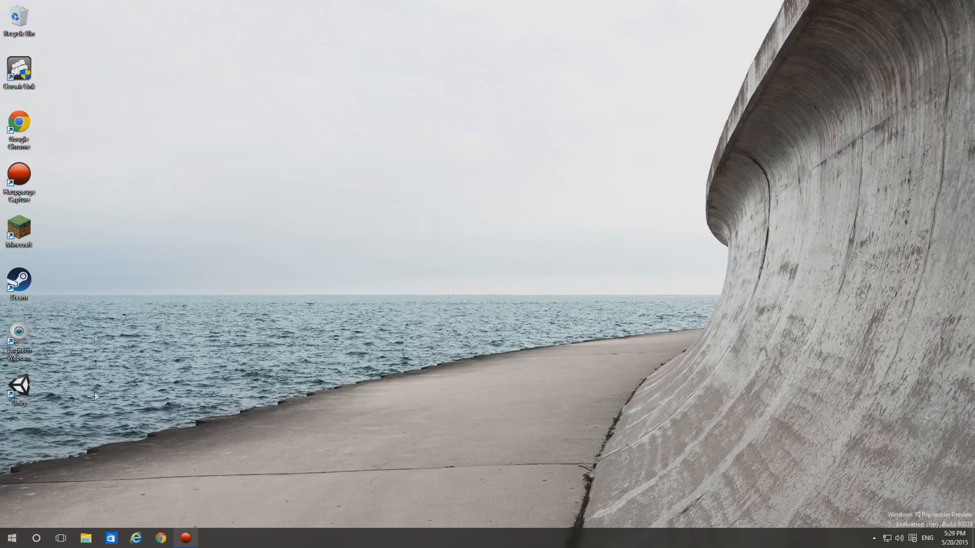
Peek at the hidden tray icons and collapse them again.
{"action": "left_click", "coordinate": [875, 538]}
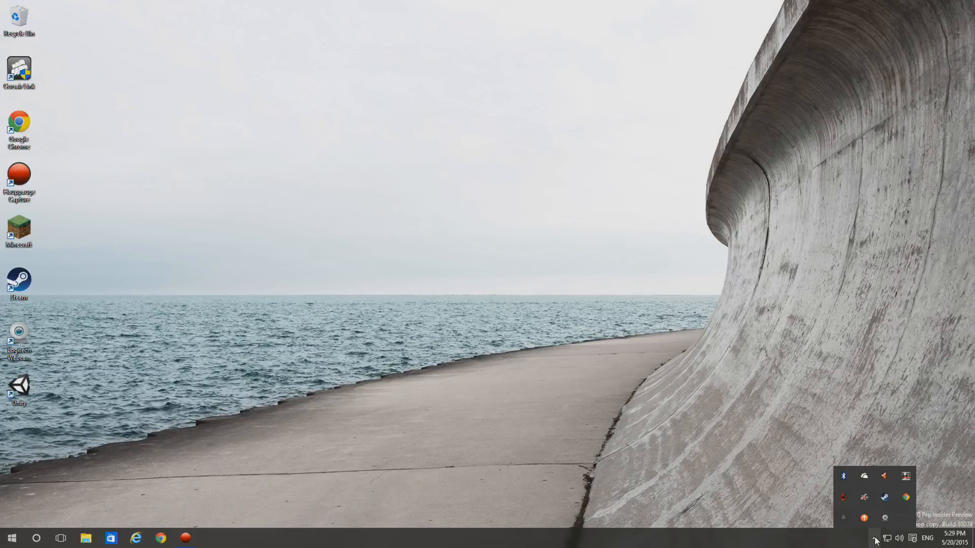
{"action": "mouse_move", "coordinate": [907, 508]}
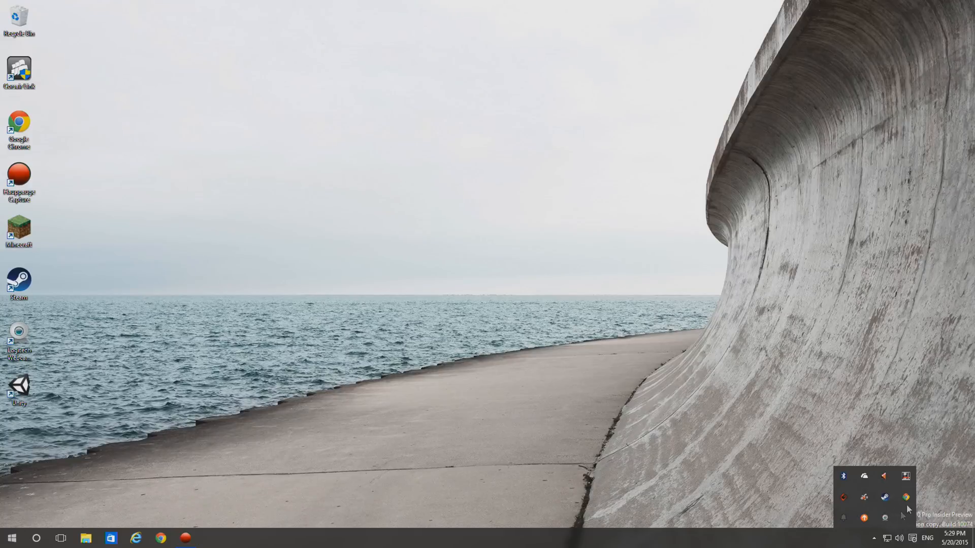
{"action": "left_click", "coordinate": [874, 538]}
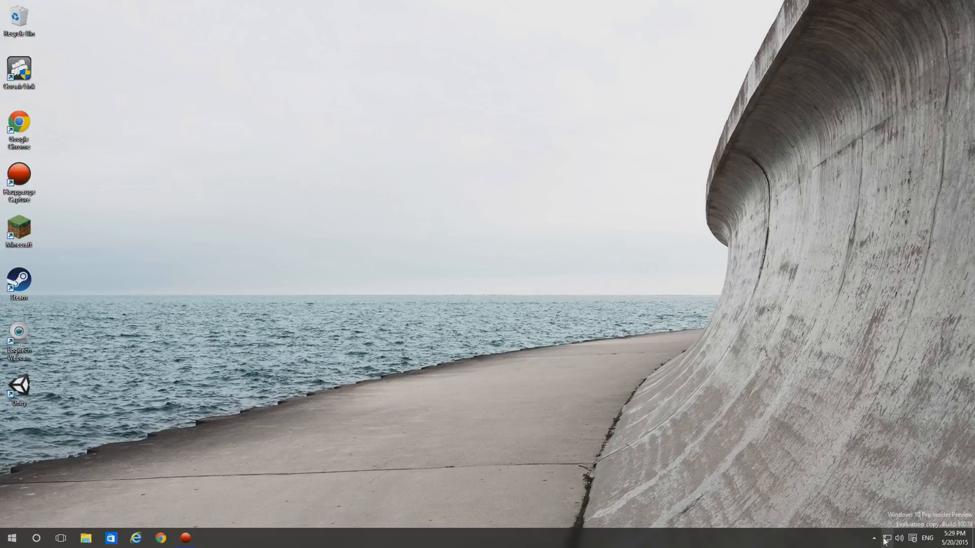
{"action": "left_click", "coordinate": [874, 538]}
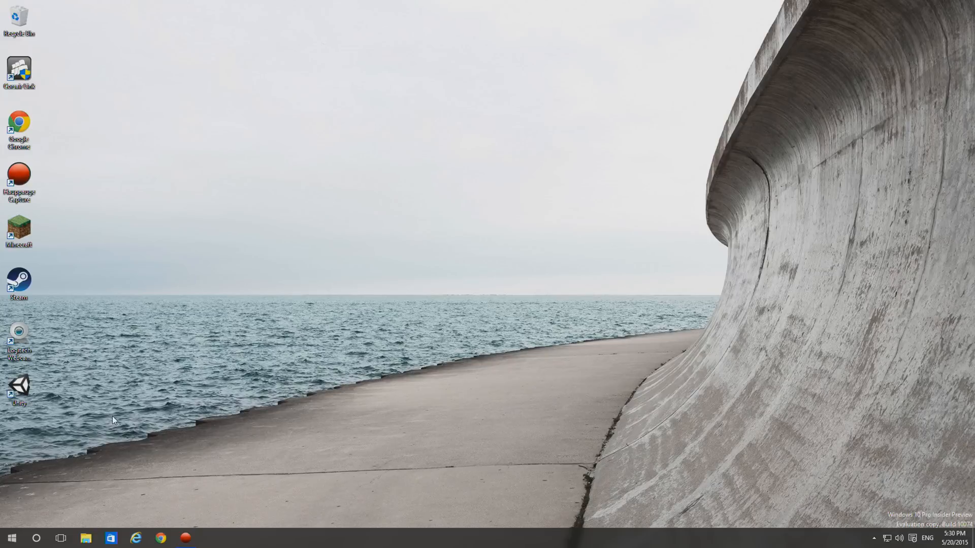
{"action": "mouse_move", "coordinate": [506, 322]}
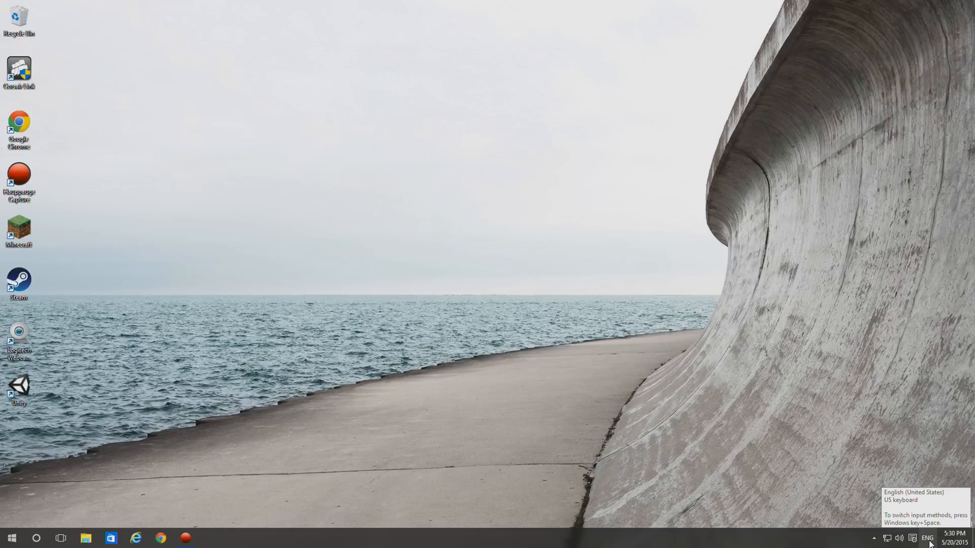
Reach Language preferences from the ENG input-language list in the taskbar.
{"action": "left_click", "coordinate": [927, 539]}
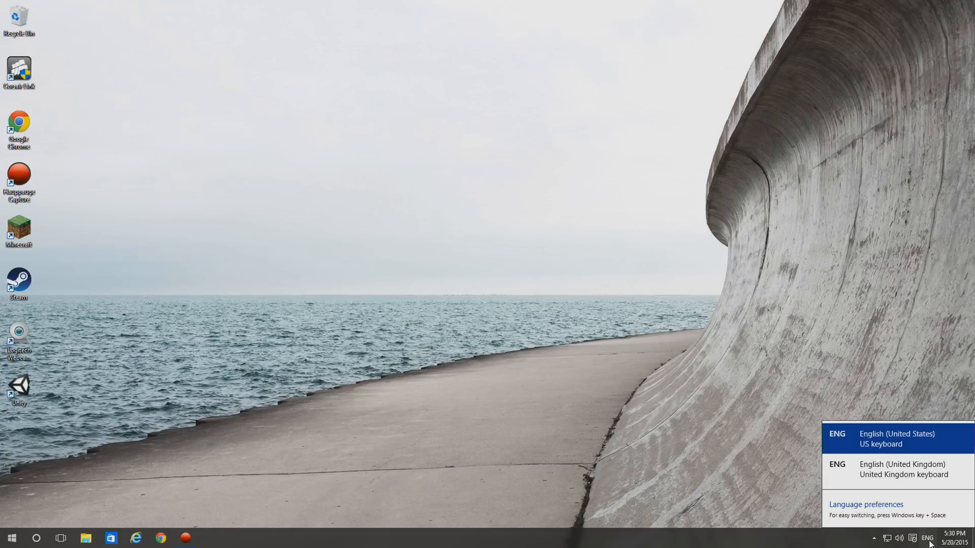
{"action": "left_click", "coordinate": [865, 505]}
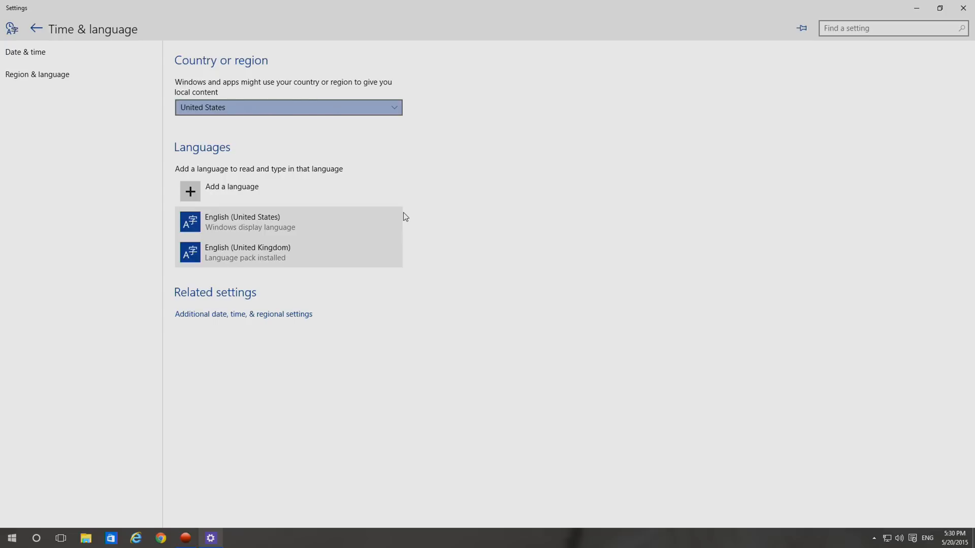
{"action": "mouse_move", "coordinate": [408, 219]}
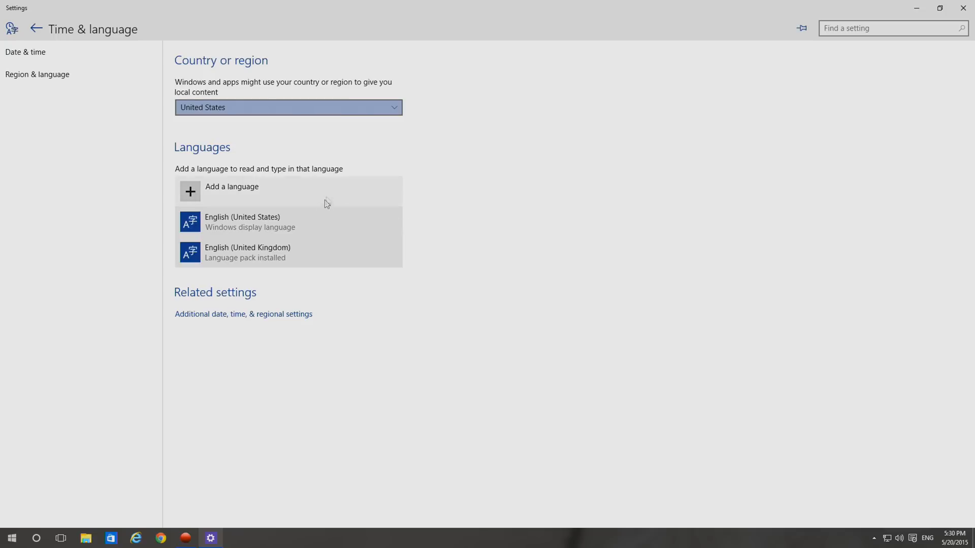
{"action": "mouse_move", "coordinate": [270, 267]}
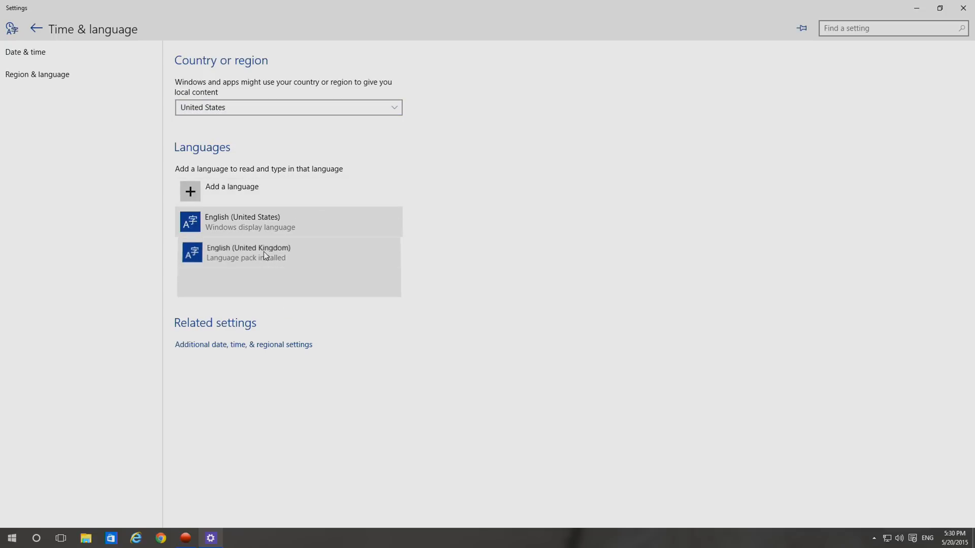
Set English (United Kingdom) as default so it becomes the display language at next sign-in.
{"action": "left_click", "coordinate": [267, 253]}
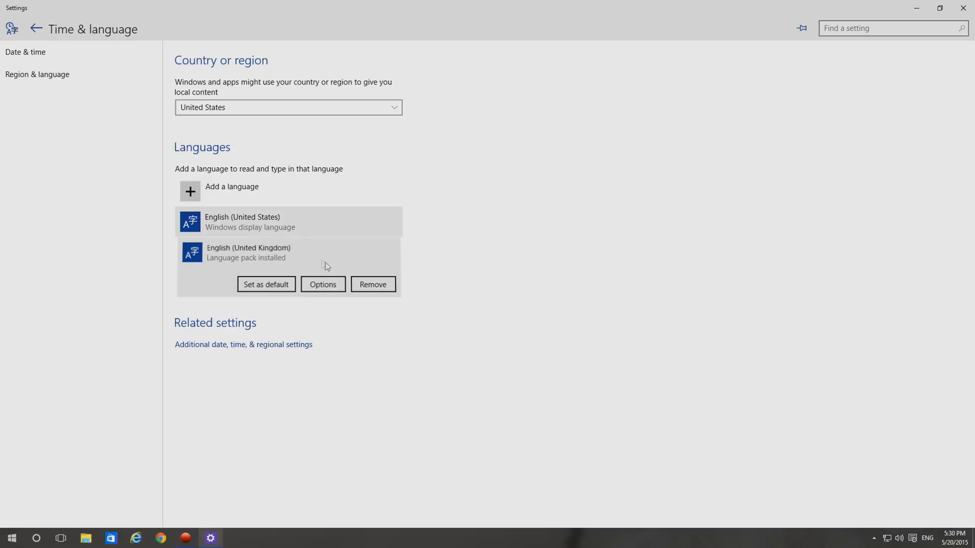
{"action": "left_click", "coordinate": [265, 284]}
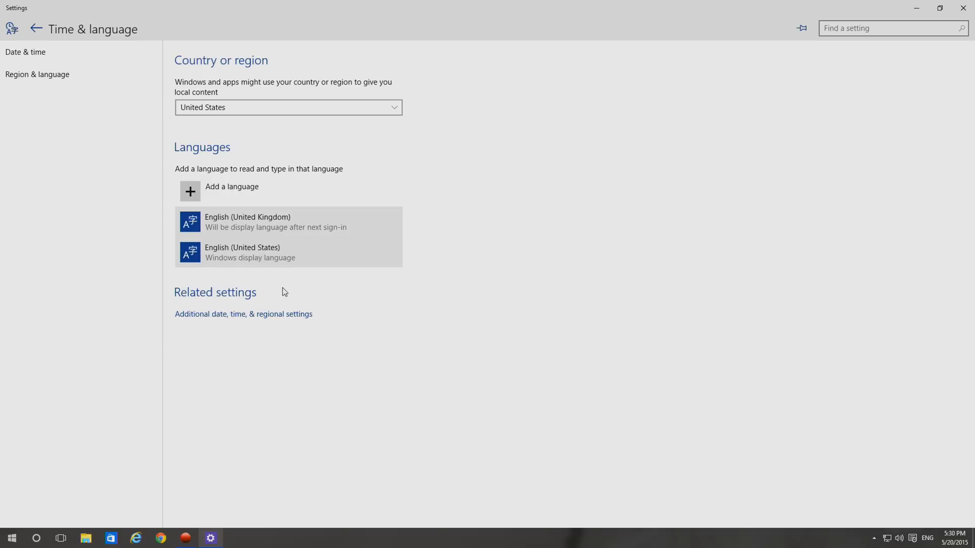
{"action": "mouse_move", "coordinate": [287, 234]}
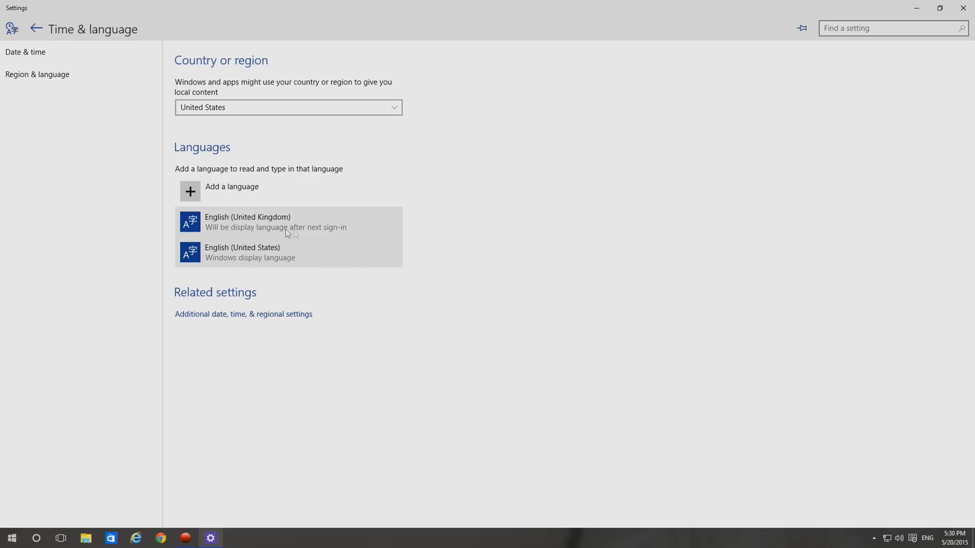
{"action": "mouse_move", "coordinate": [257, 254]}
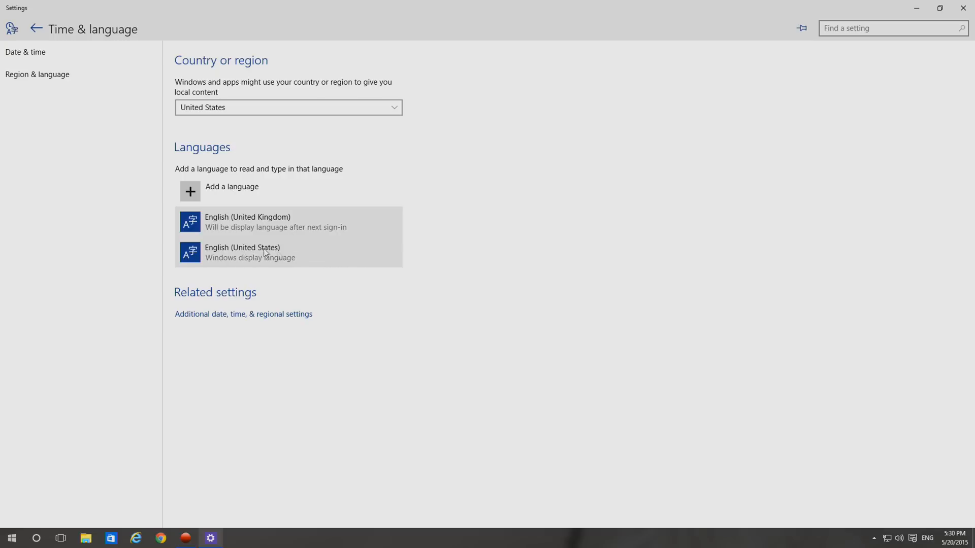
{"action": "mouse_move", "coordinate": [444, 245]}
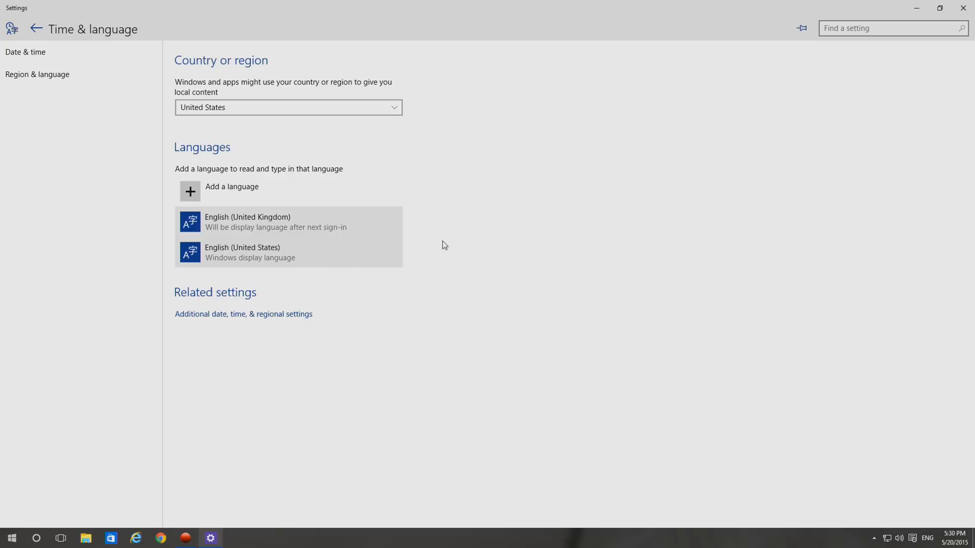
{"action": "mouse_move", "coordinate": [309, 227]}
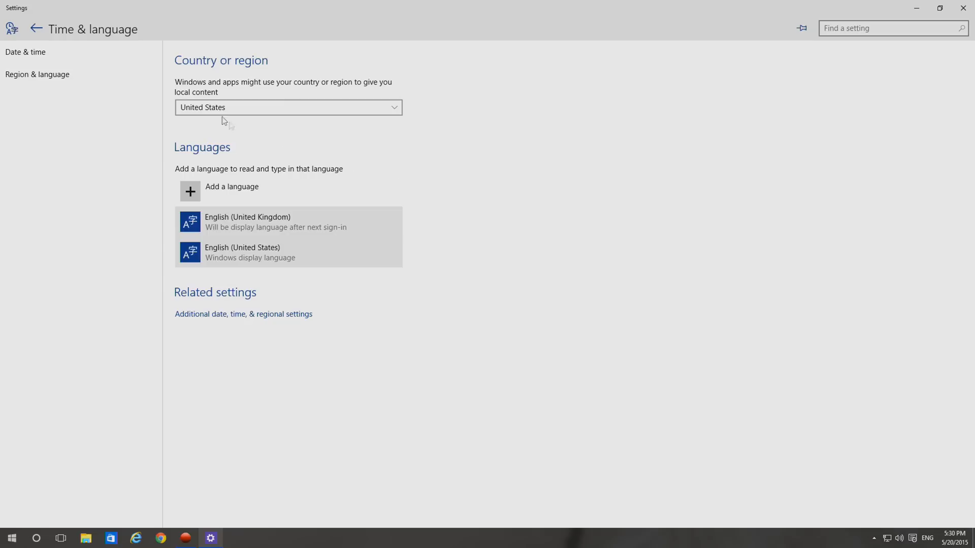
Set Country or region to United Kingdom and go to the additional date, time and regional settings.
{"action": "left_click", "coordinate": [287, 106]}
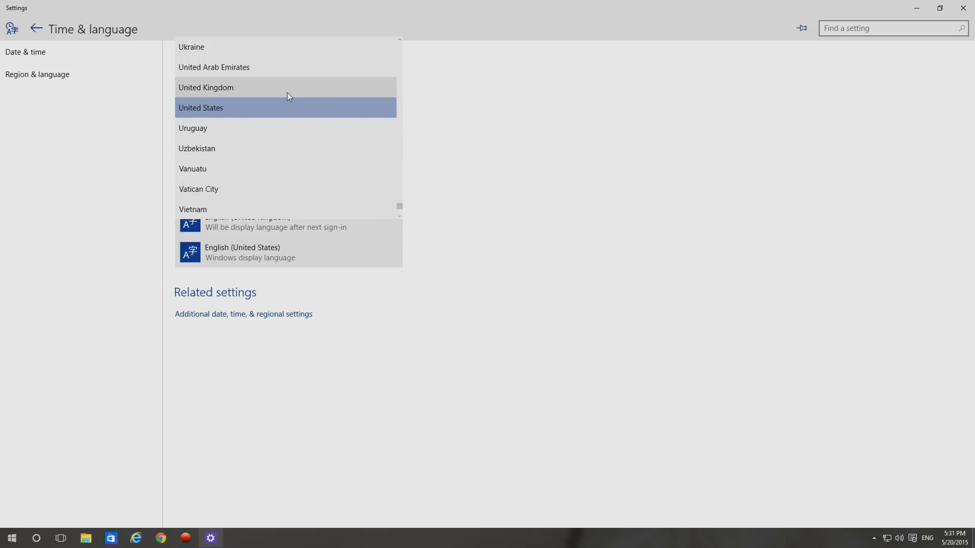
{"action": "left_click", "coordinate": [206, 87]}
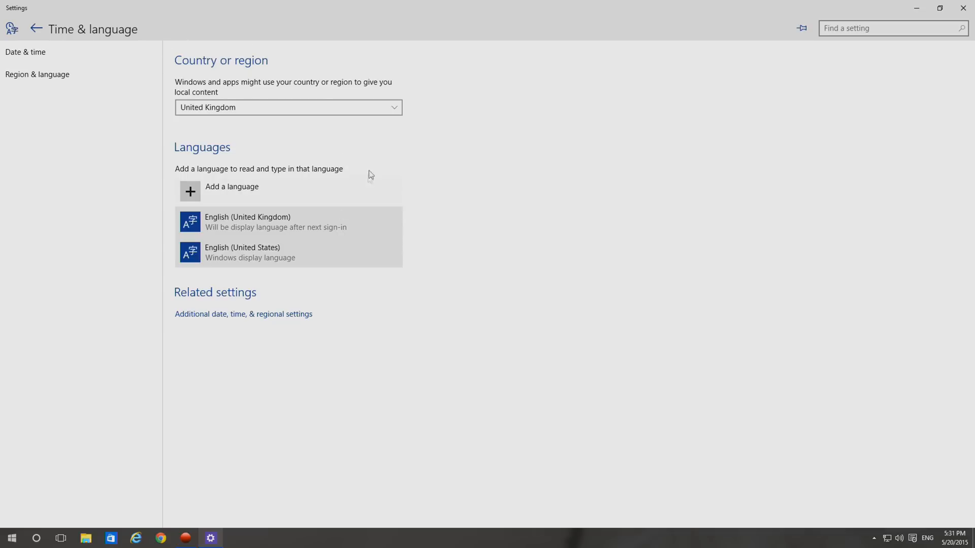
{"action": "mouse_move", "coordinate": [242, 314]}
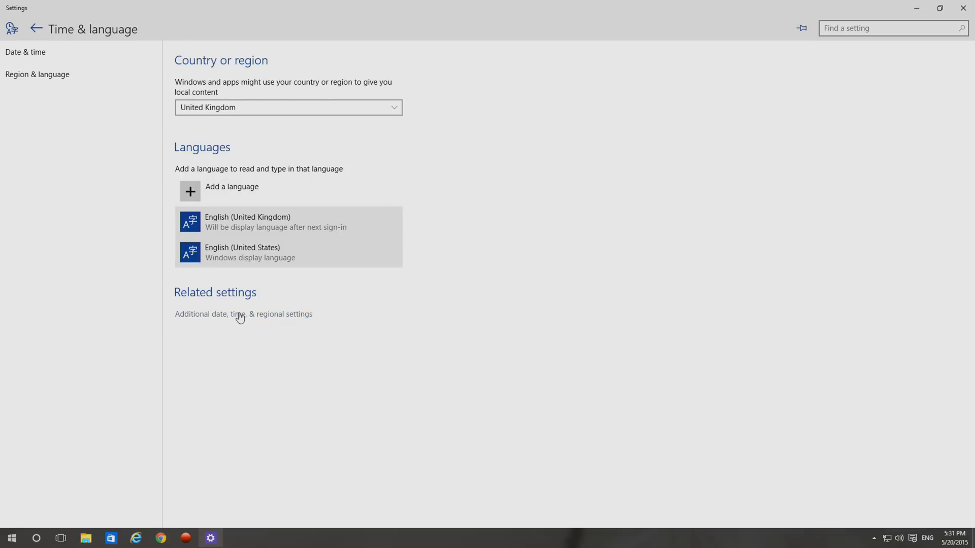
{"action": "left_click", "coordinate": [243, 314]}
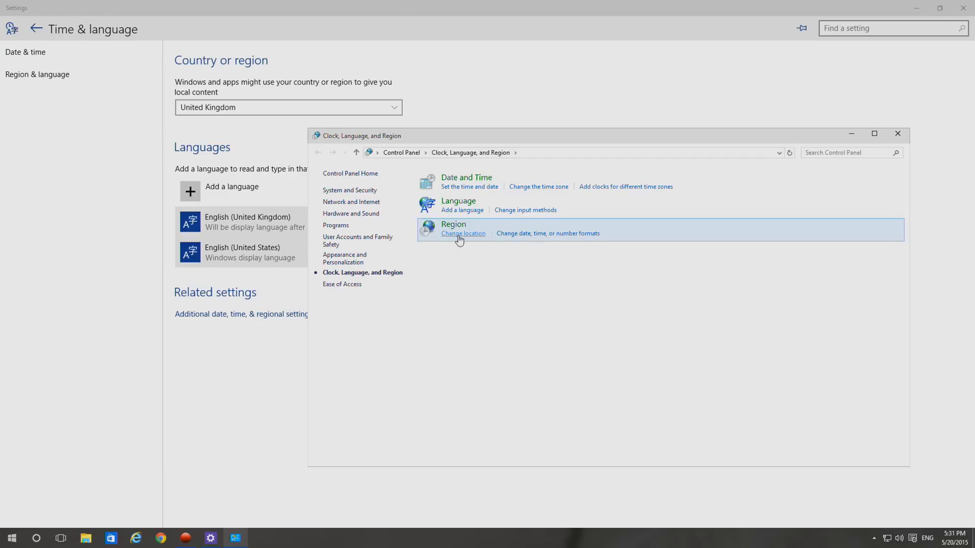
In the Region dialog, apply English (United Kingdom) as the regional format.
{"action": "left_click", "coordinate": [463, 234]}
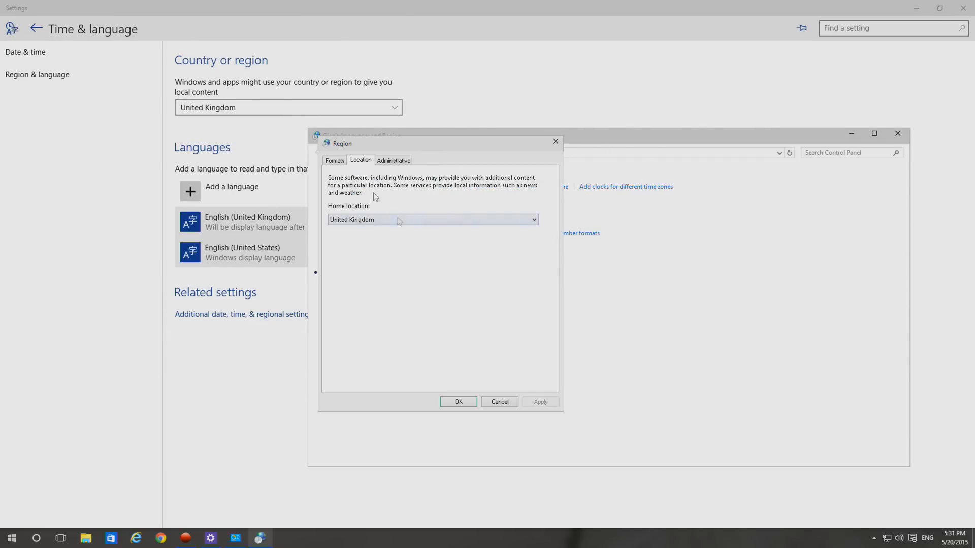
{"action": "left_click", "coordinate": [334, 160]}
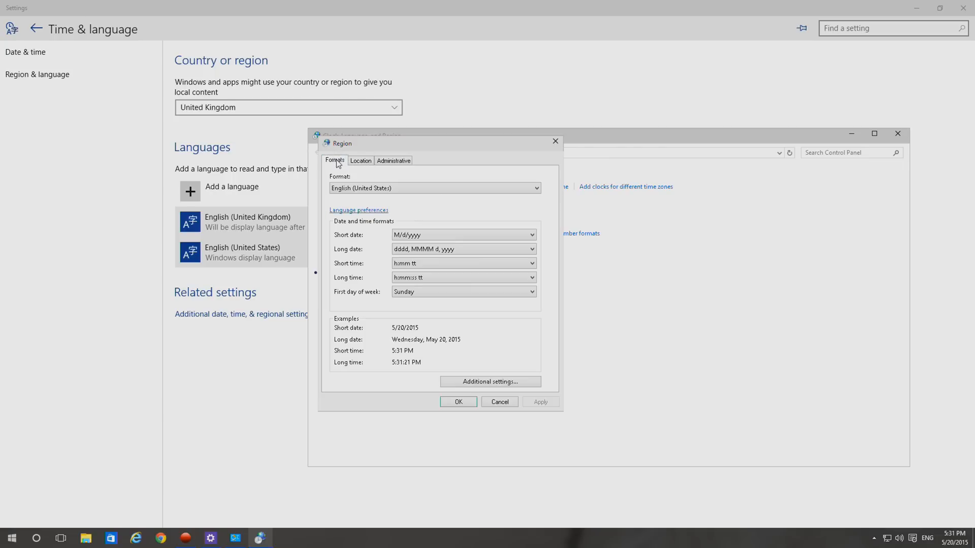
{"action": "left_click", "coordinate": [434, 189]}
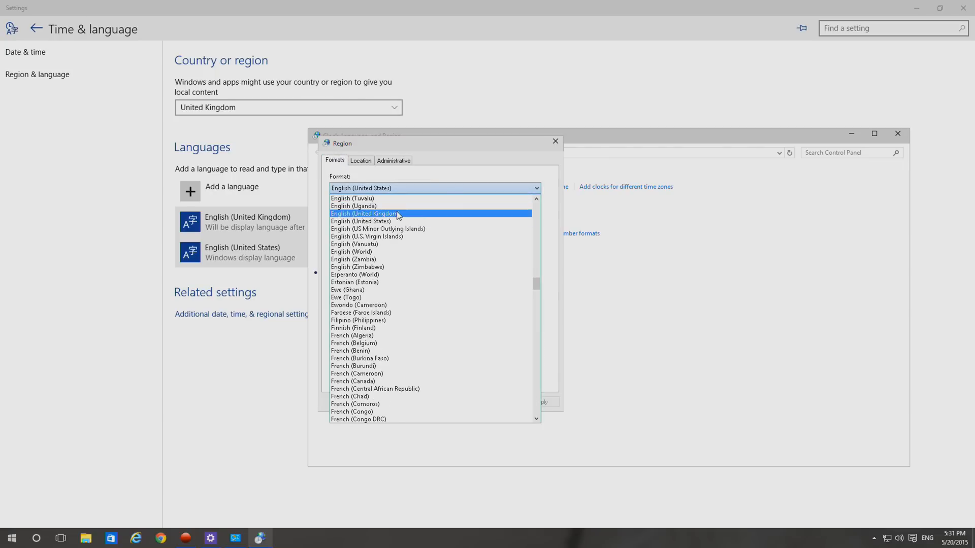
{"action": "left_click", "coordinate": [365, 213]}
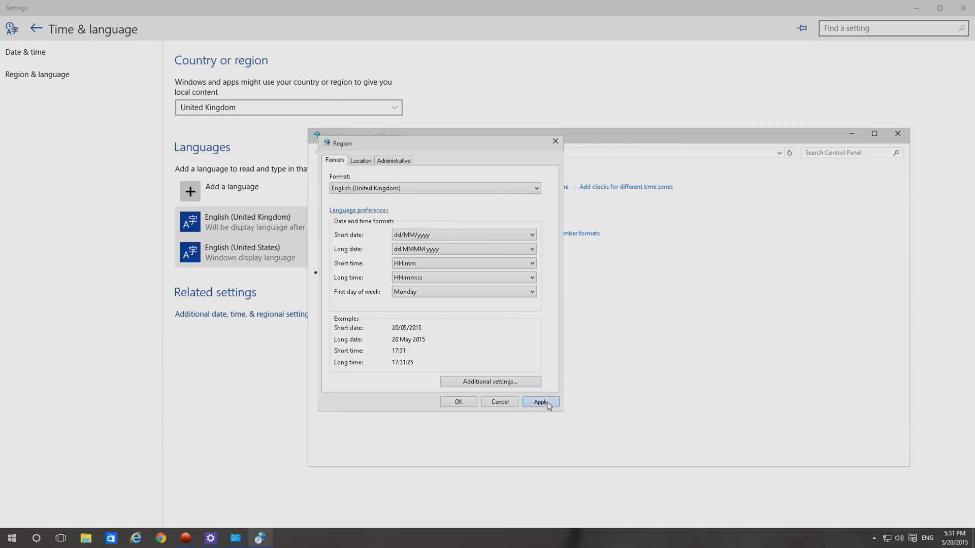
{"action": "left_click", "coordinate": [393, 161]}
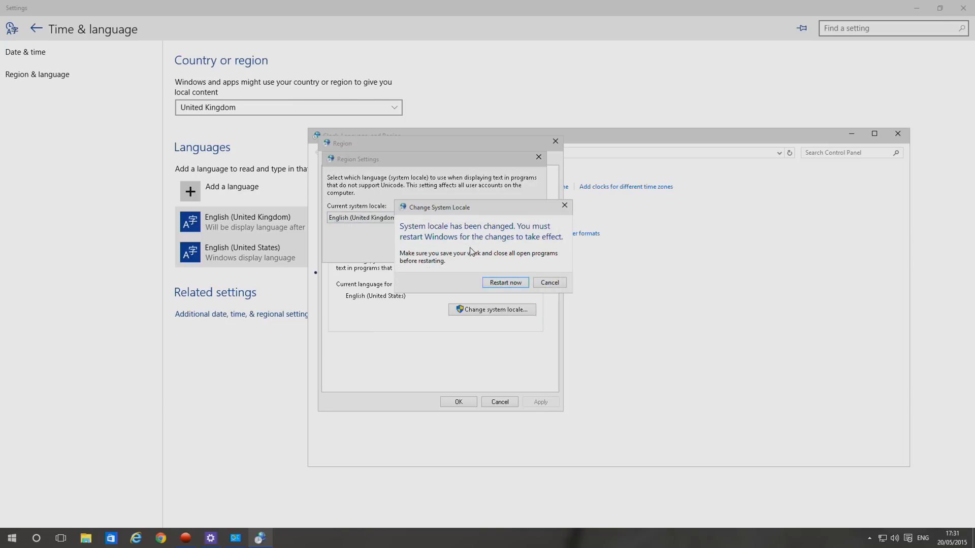
{"action": "mouse_move", "coordinate": [497, 272]}
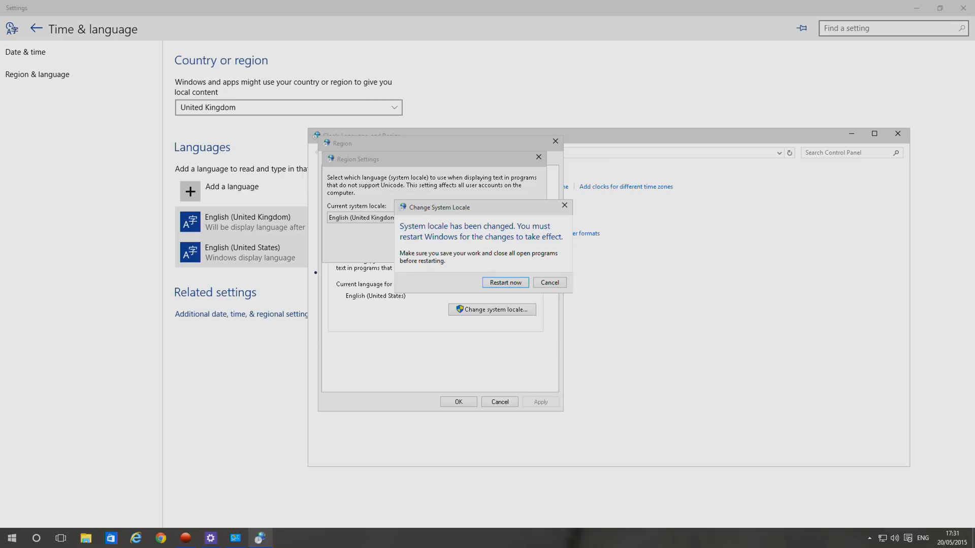
Restart Windows so the English (United Kingdom) system locale takes effect.
{"action": "left_click", "coordinate": [505, 283]}
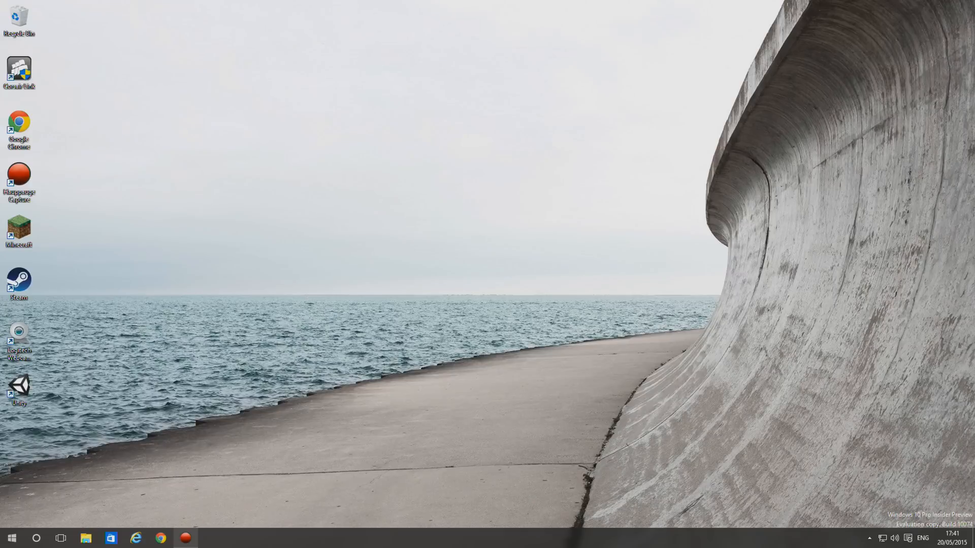
{"action": "mouse_move", "coordinate": [935, 542]}
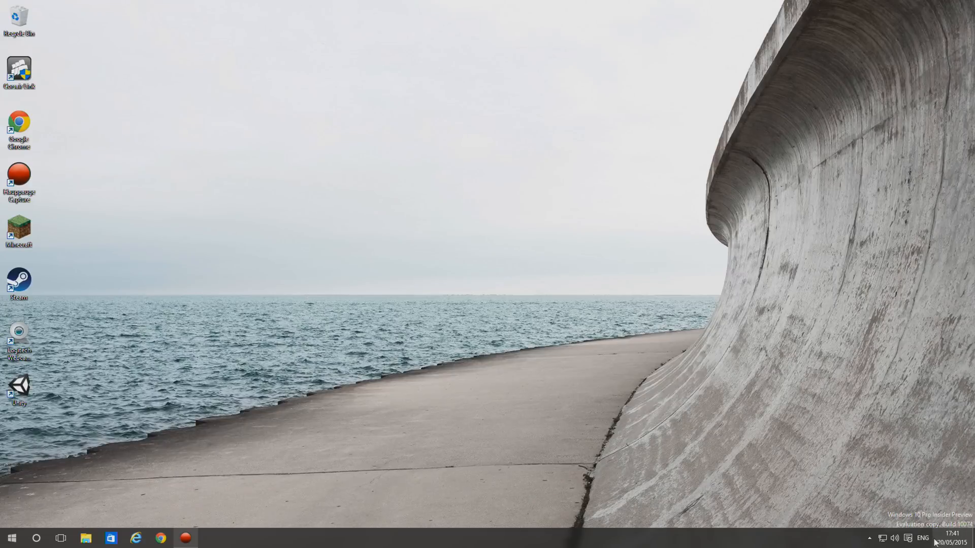
After the restart, reopen Language preferences from the ENG taskbar indicator.
{"action": "left_click", "coordinate": [923, 538]}
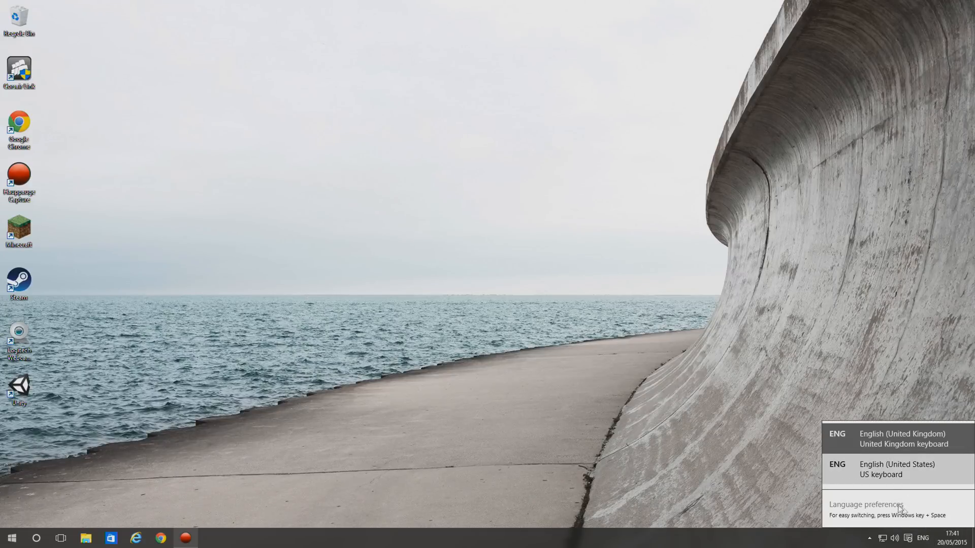
{"action": "left_click", "coordinate": [865, 504]}
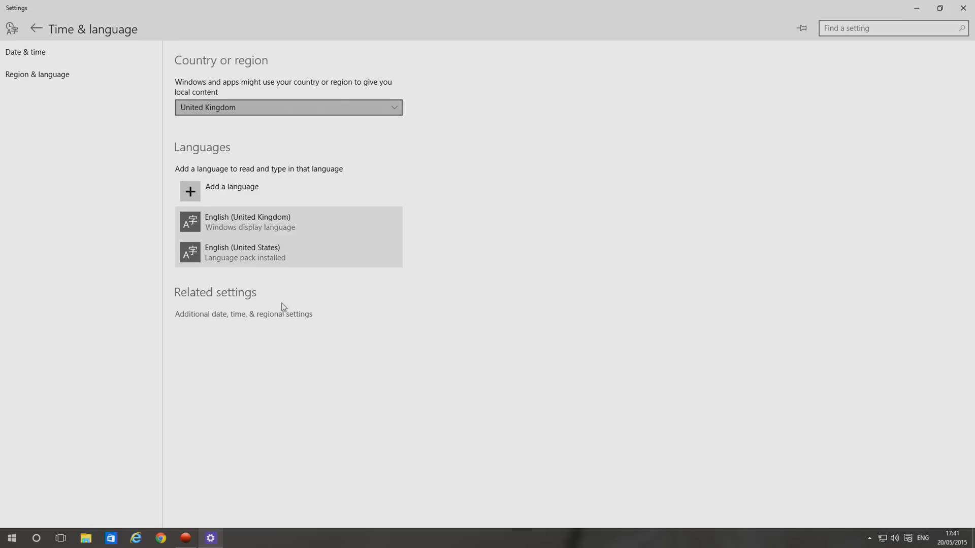
Confirm the Region home location is United Kingdom, then close the windows.
{"action": "left_click", "coordinate": [243, 314]}
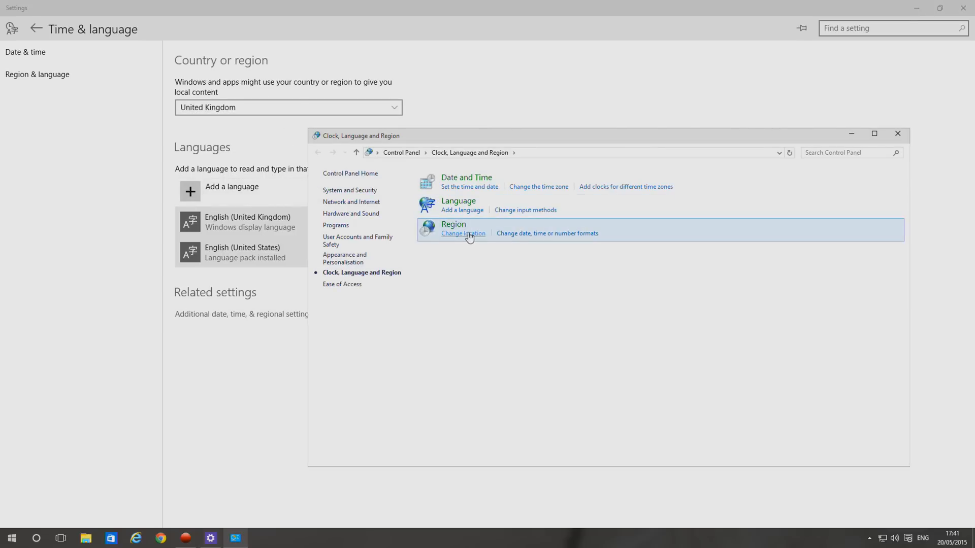
{"action": "left_click", "coordinate": [463, 234]}
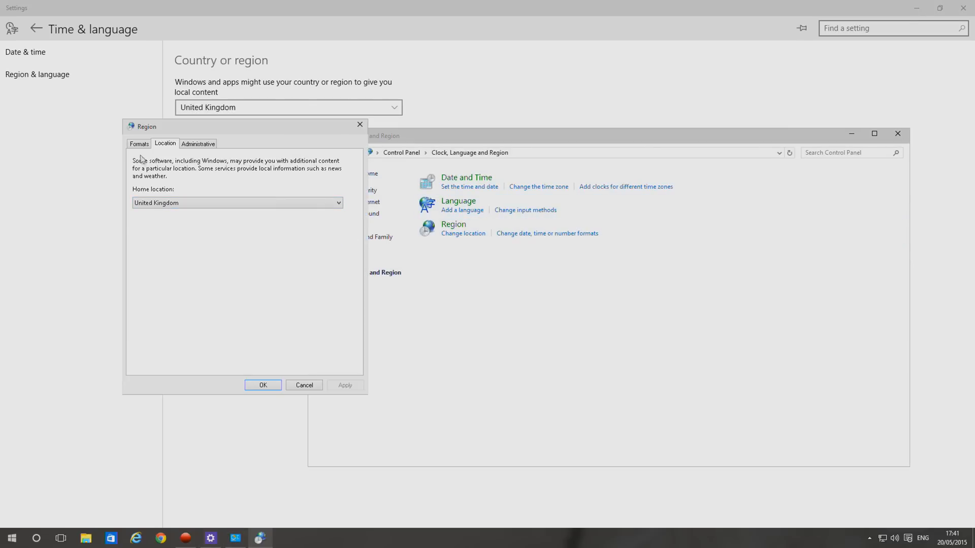
{"action": "left_click", "coordinate": [198, 143]}
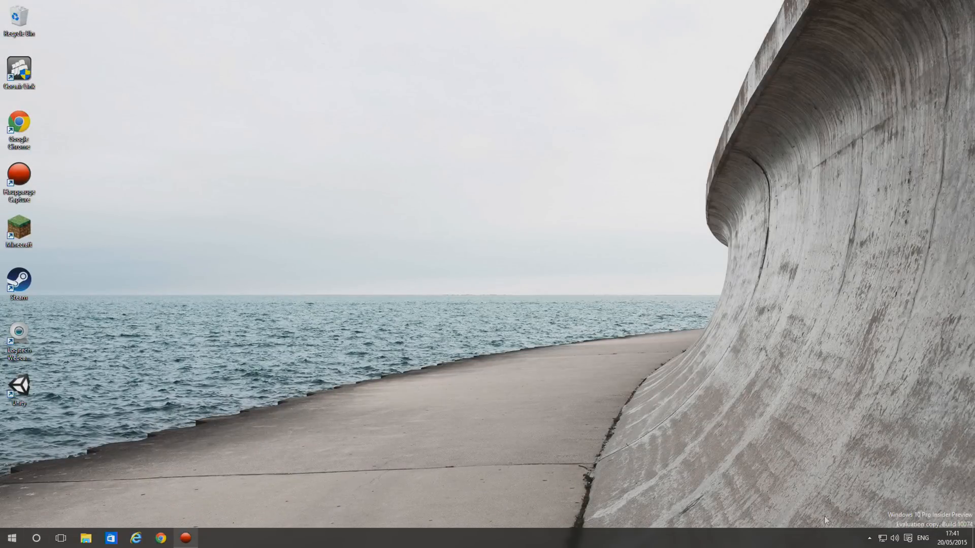
{"action": "mouse_move", "coordinate": [77, 409]}
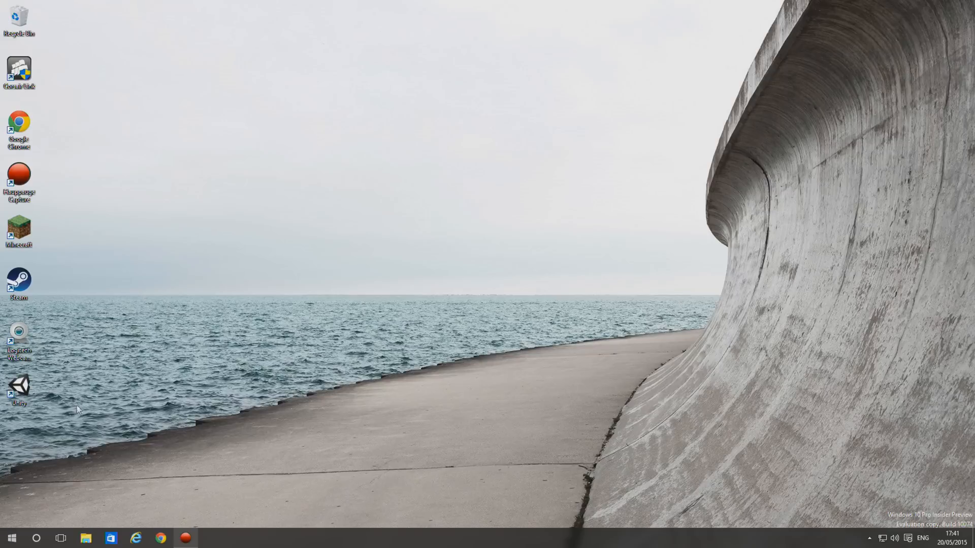
{"action": "mouse_move", "coordinate": [100, 474]}
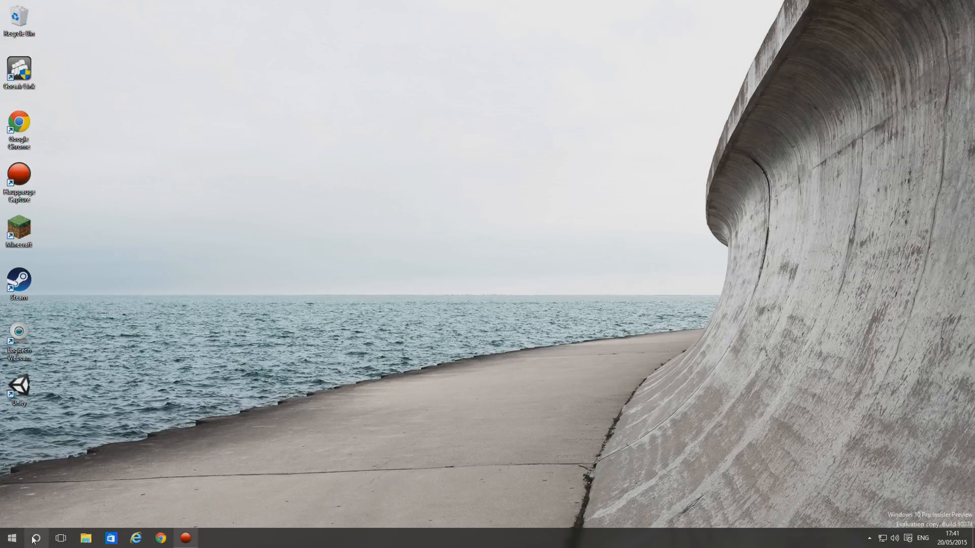
{"action": "left_click", "coordinate": [36, 539]}
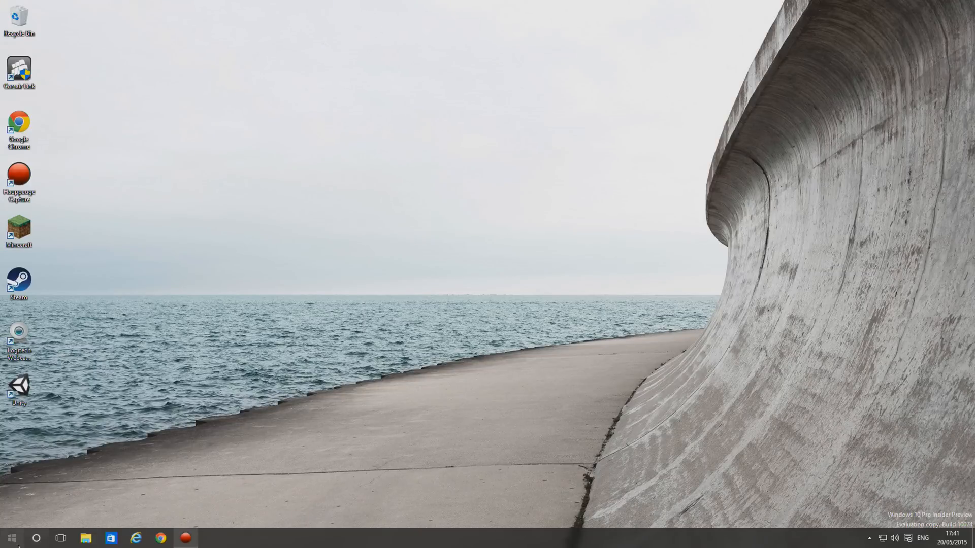
Ask Cortana by voice 'What time is it cortana?' and close the stray browser window.
{"action": "left_click", "coordinate": [37, 538]}
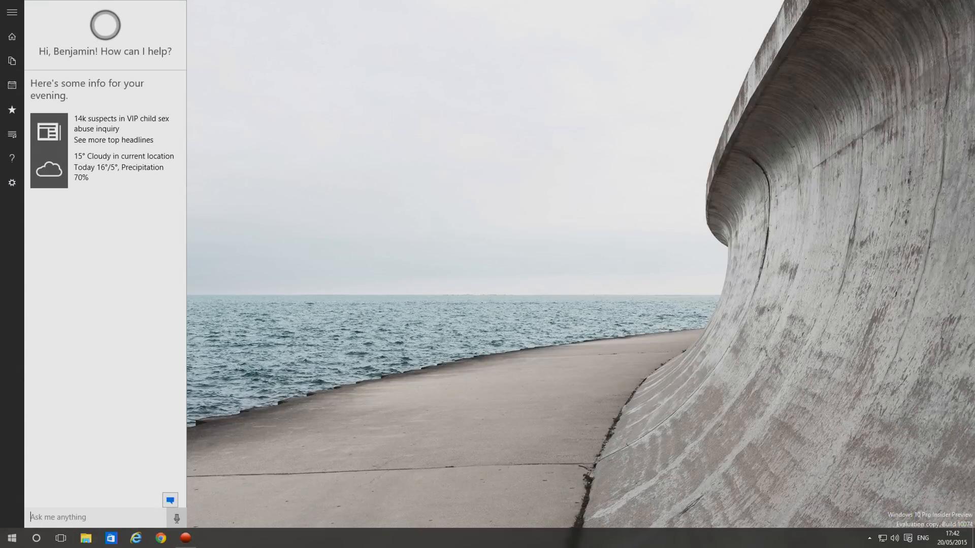
{"action": "left_click", "coordinate": [177, 518]}
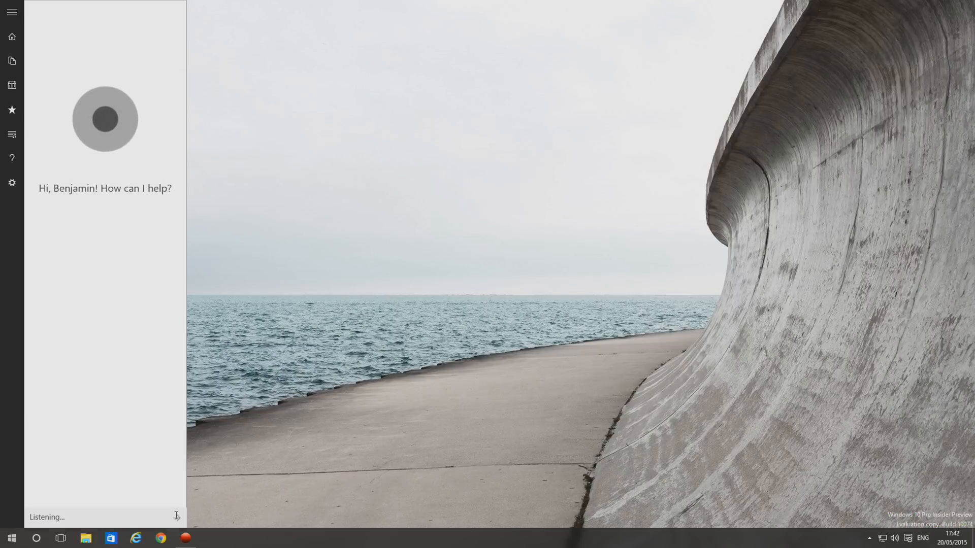
{"action": "type", "text": "What time is it cortana?"}
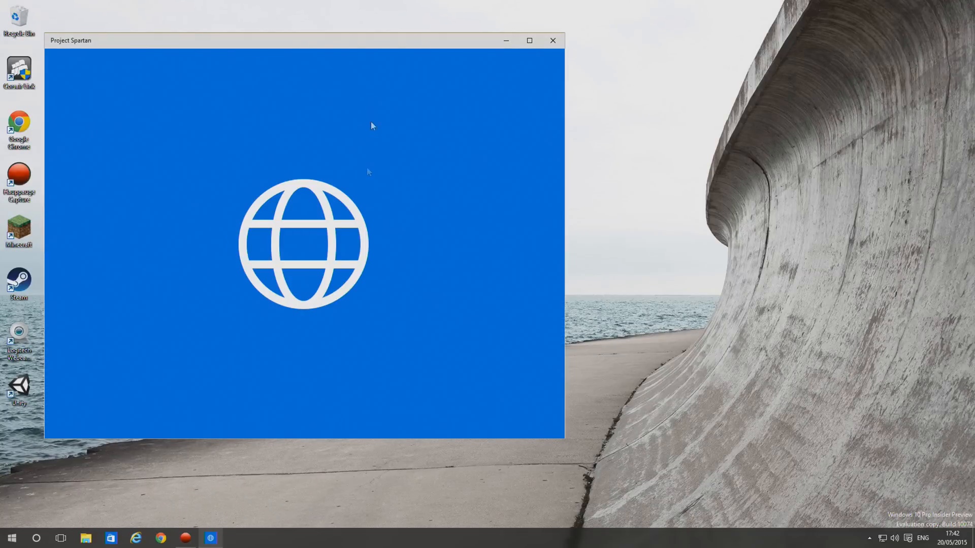
{"action": "left_click", "coordinate": [552, 41]}
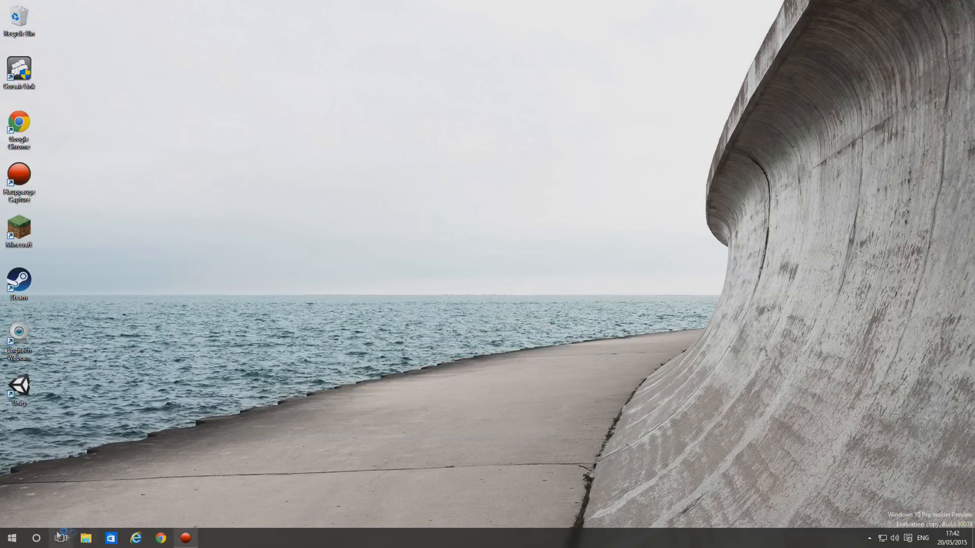
Retry the spoken Cortana query 'what time is it' so it is recognised.
{"action": "left_click", "coordinate": [36, 539]}
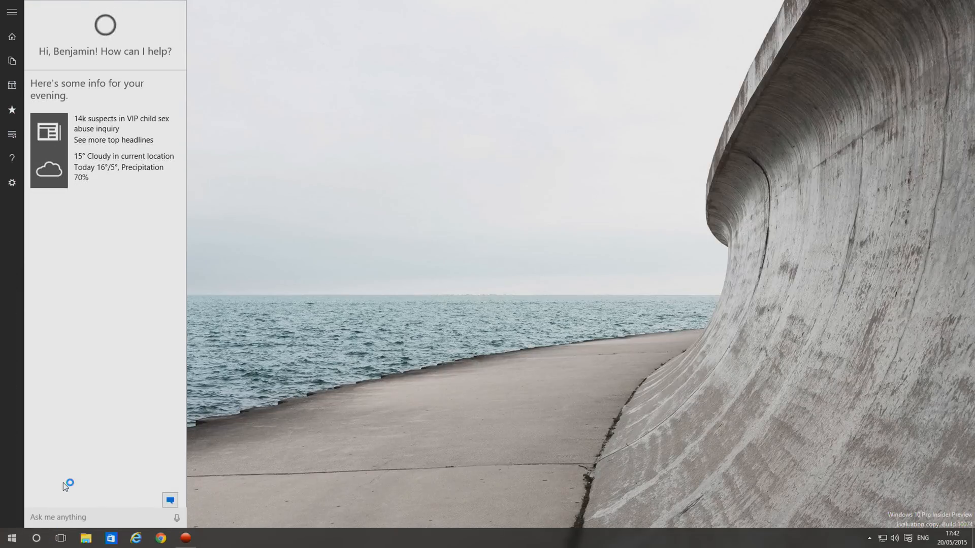
{"action": "left_click", "coordinate": [177, 516]}
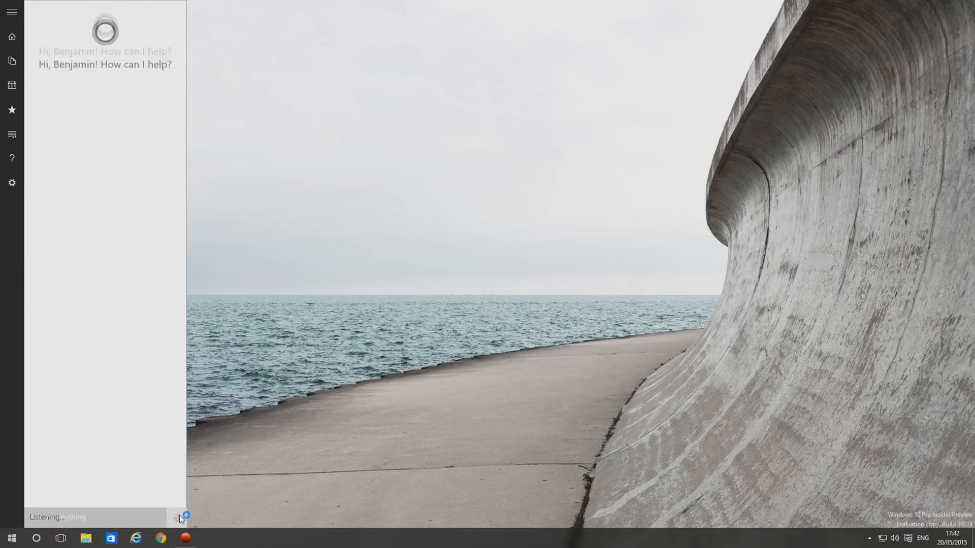
{"action": "type", "text": "what time is it"}
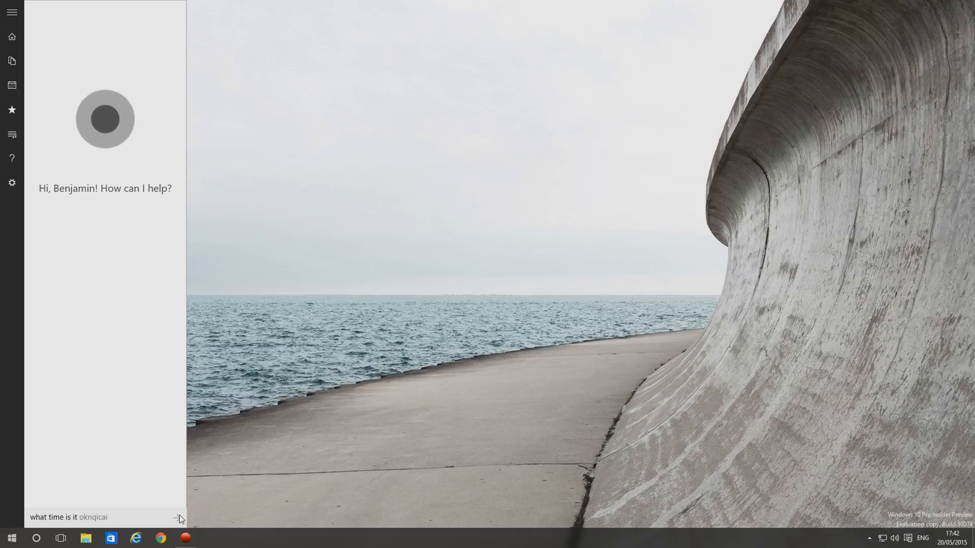